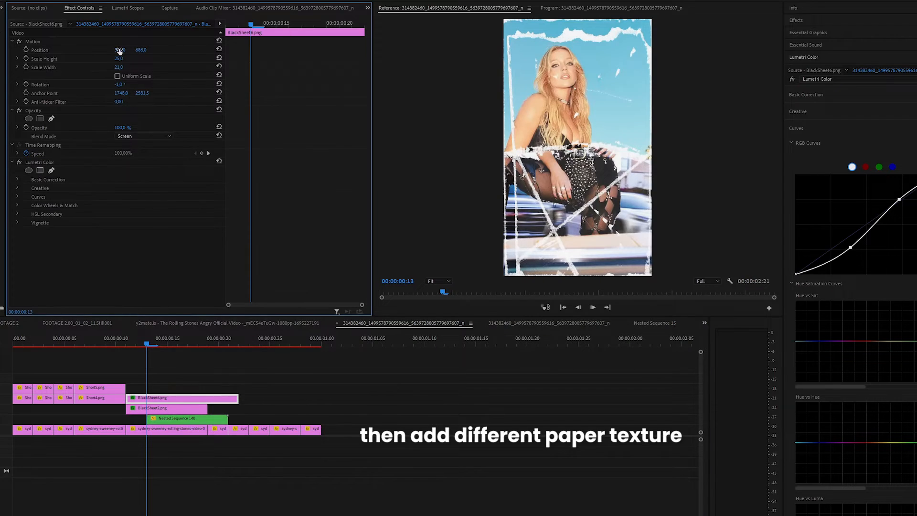
Bring up the context menu on the stacked paper texture clips to reach Nest.
right_click(187, 398)
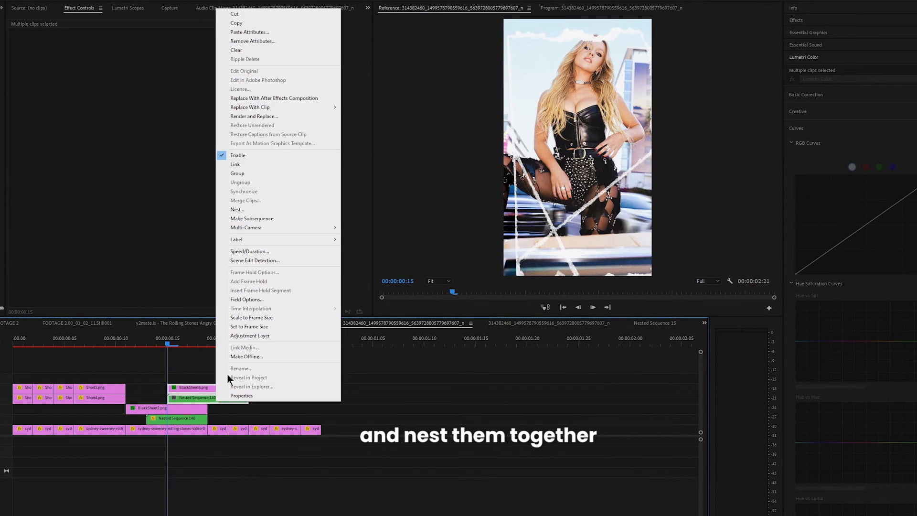